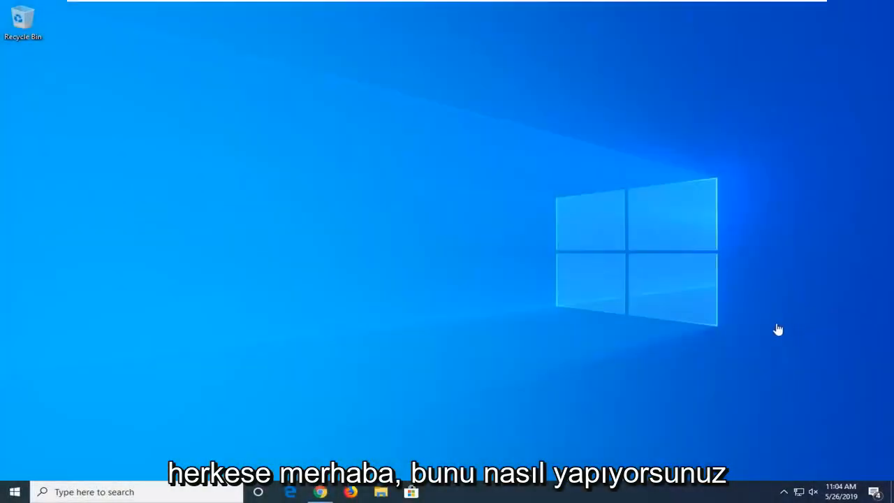
mouse_move(602, 330)
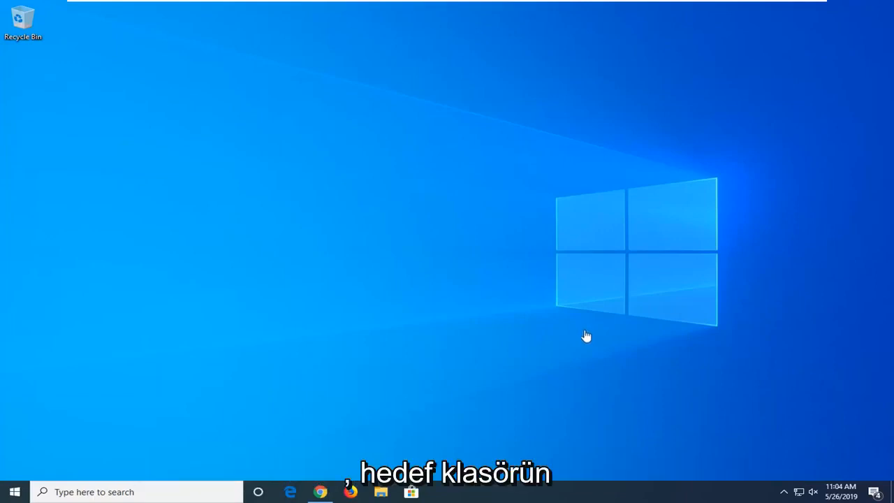
mouse_move(574, 321)
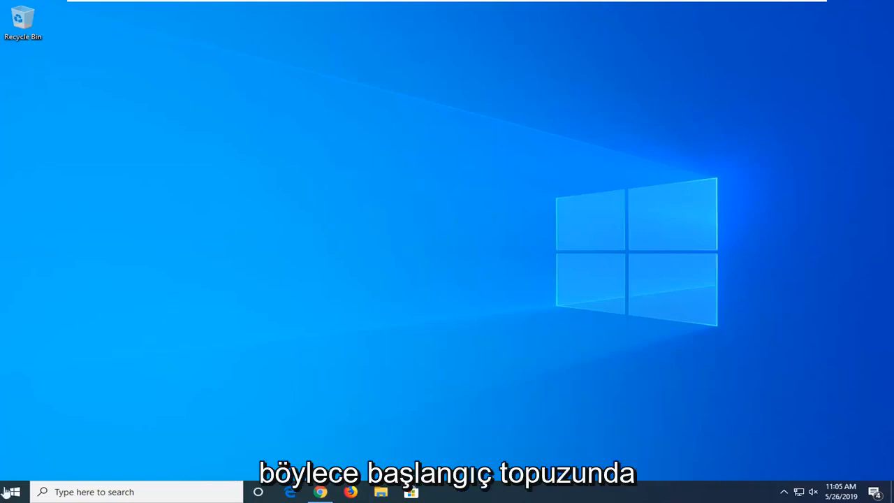
Search Start for 'control' and open Control Panel showing All Control Panel Items
left_click(11, 491)
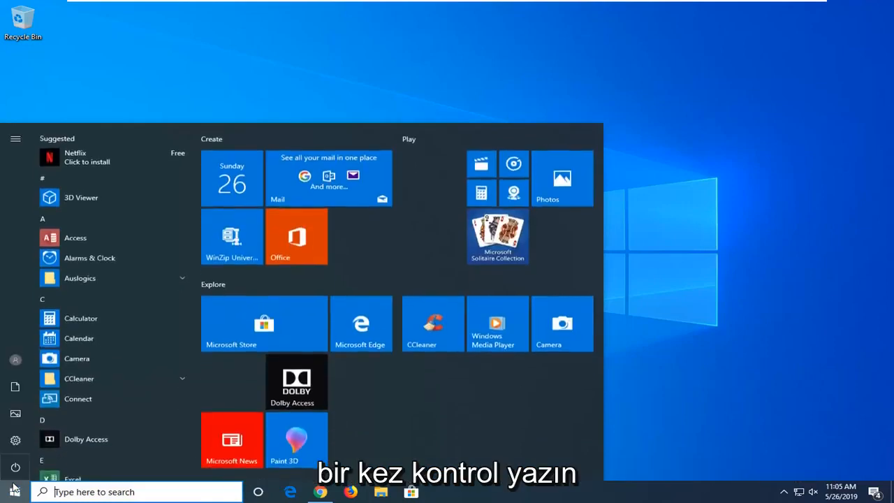
type("contr")
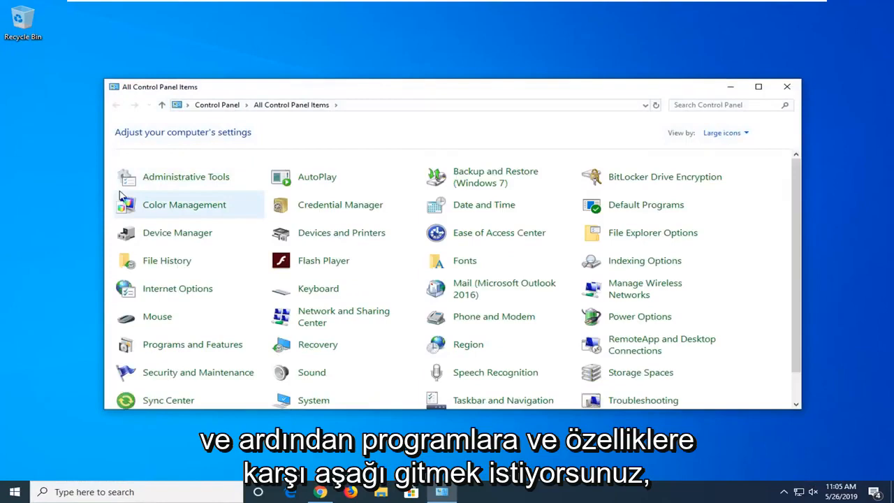
mouse_move(198, 348)
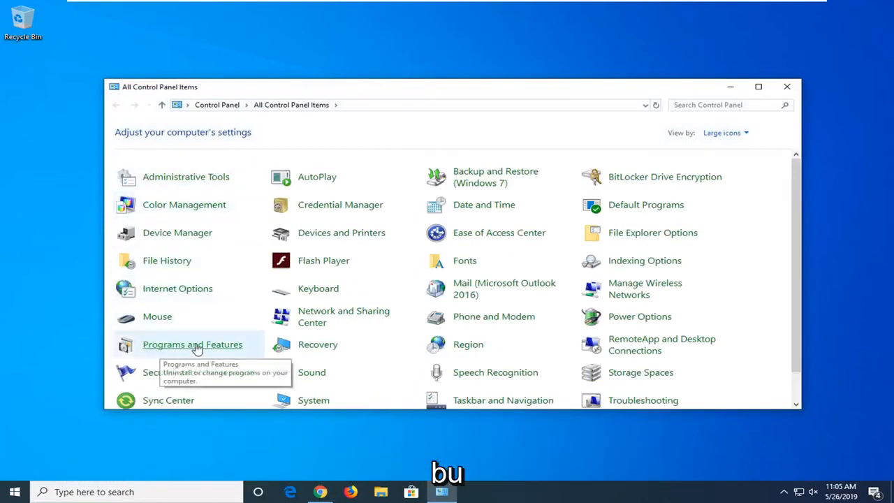
left_click(726, 133)
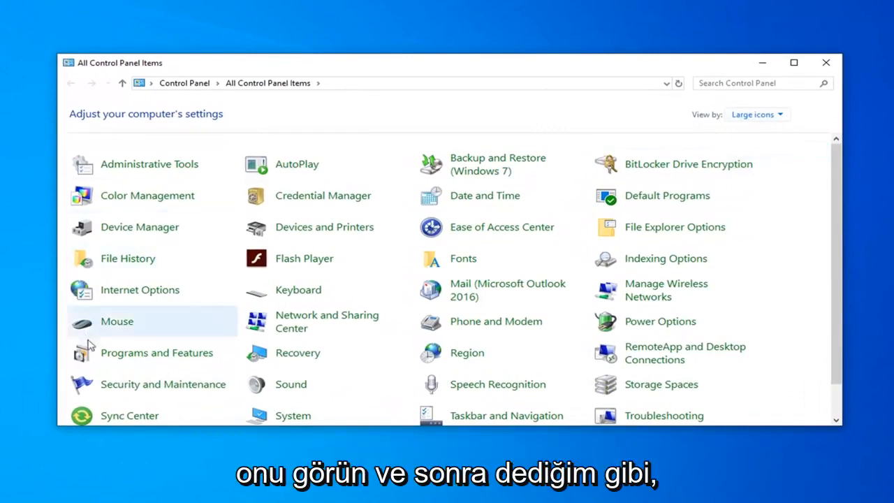
mouse_move(156, 352)
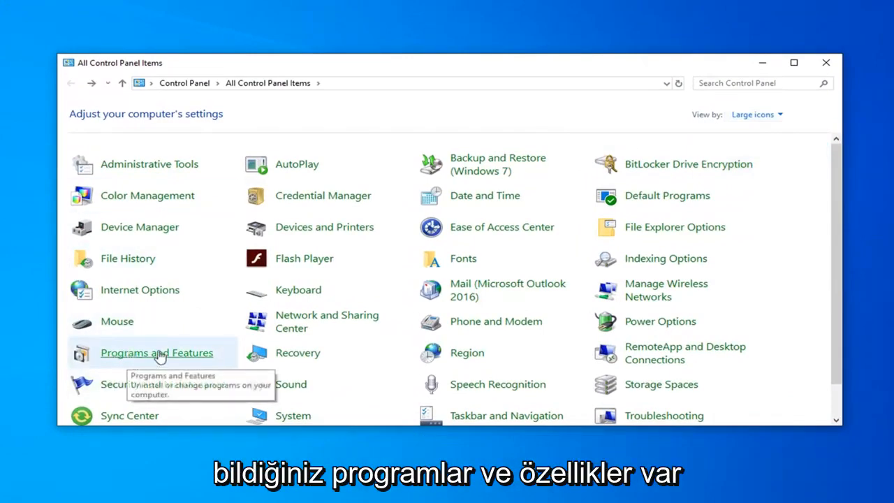
Check Programs and Features for a Steam entry, select Visual C++ 2015, then close
left_click(156, 353)
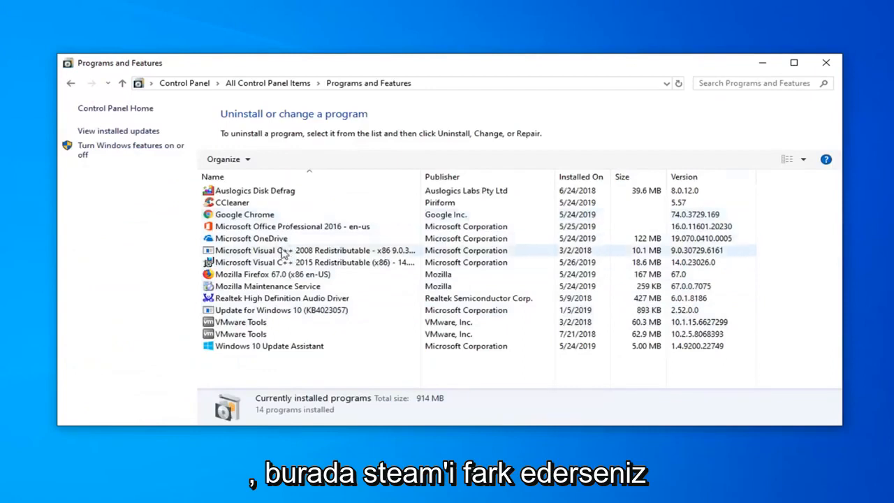
left_click(314, 262)
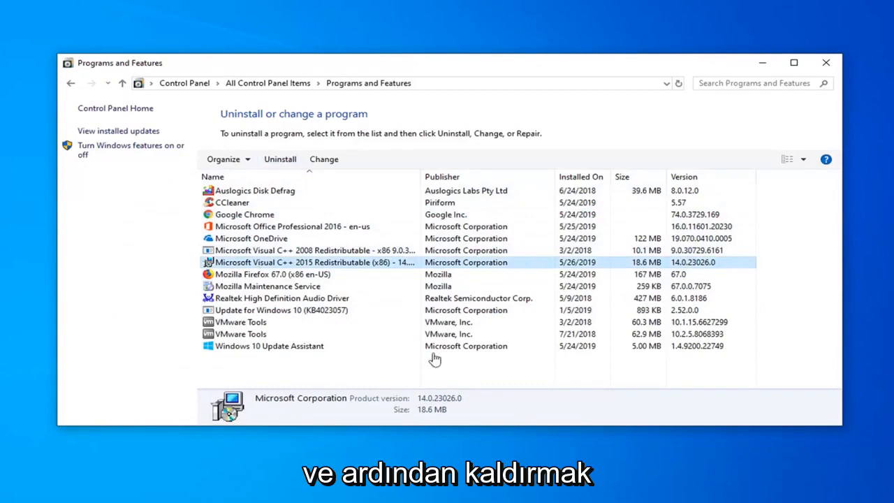
mouse_move(824, 66)
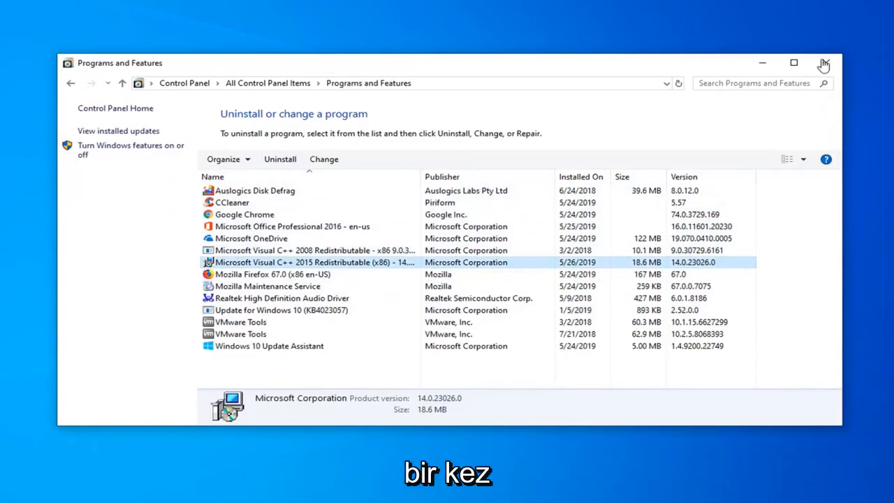
left_click(824, 62)
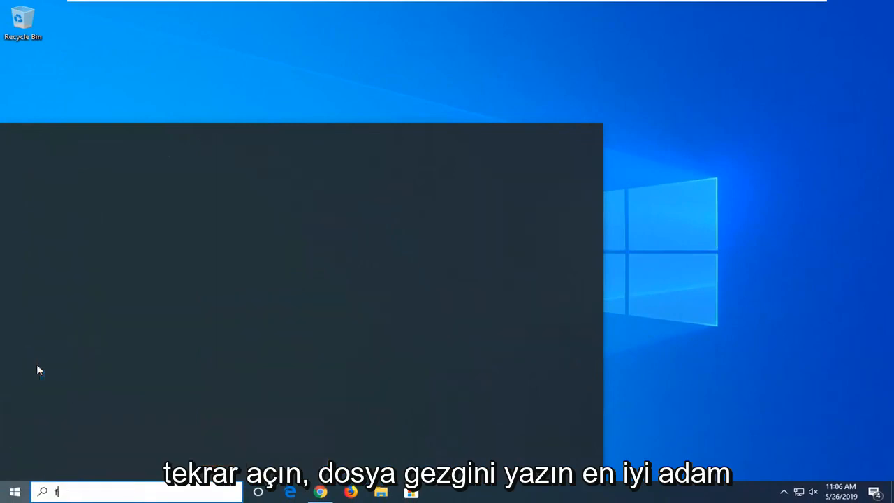
Open File Explorer and browse through This PC into Local Disk (C:)
type("file explorer")
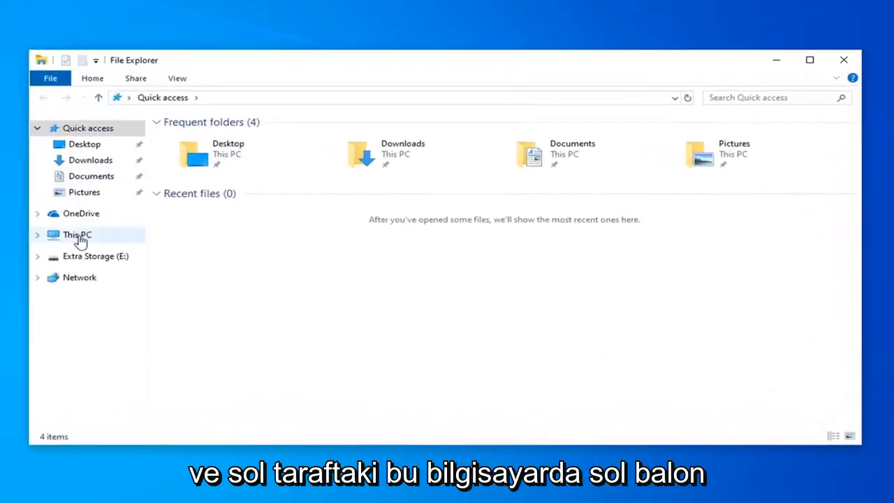
left_click(77, 234)
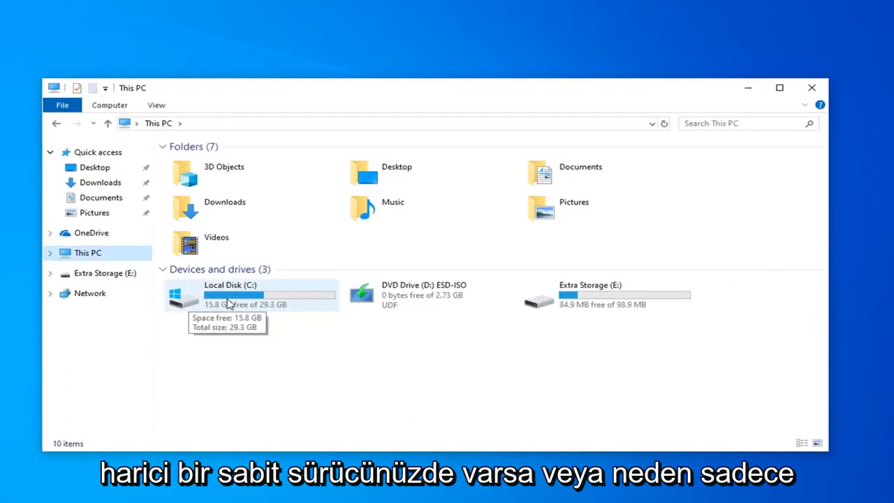
left_click(252, 293)
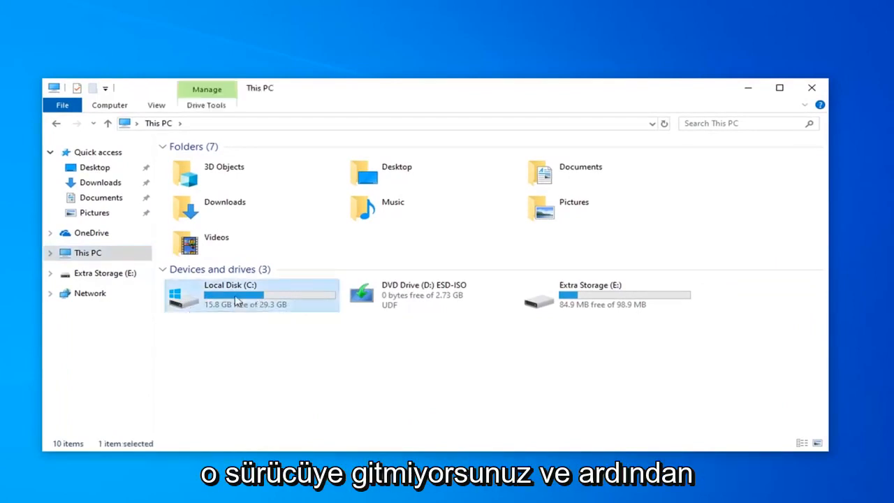
double_click(231, 294)
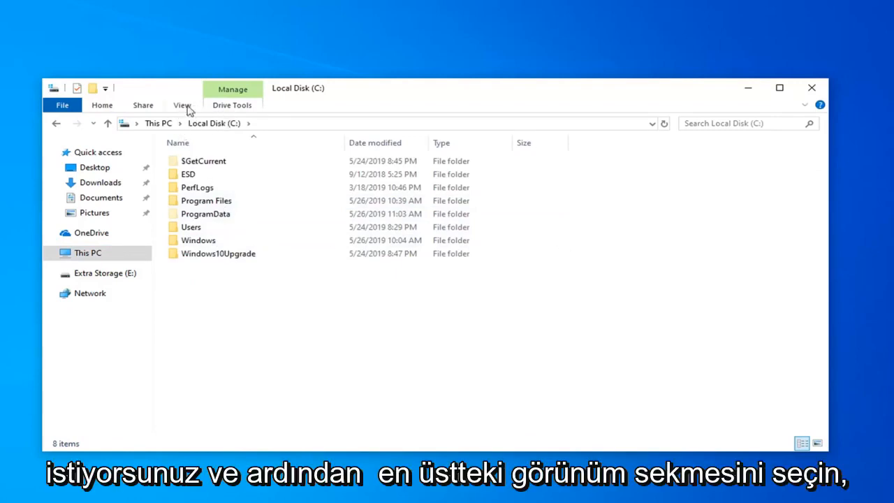
Open Folder Options from the ribbon's View tab and show its View settings
left_click(181, 105)
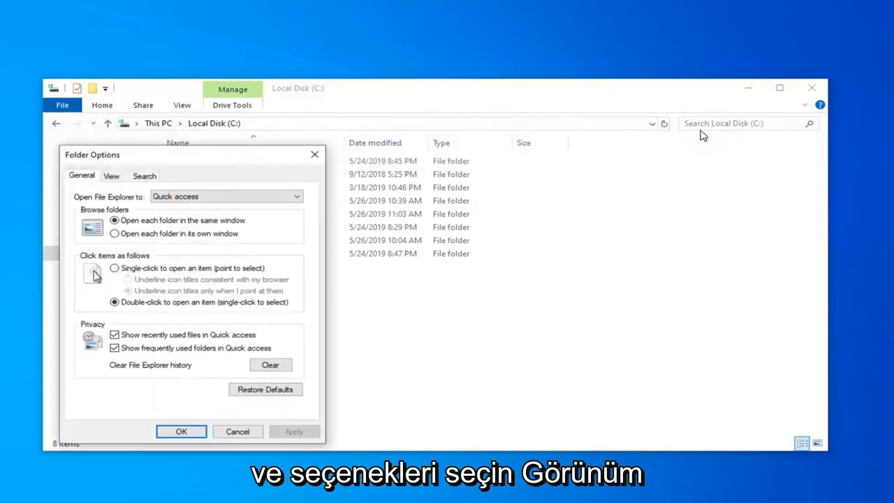
left_click(111, 175)
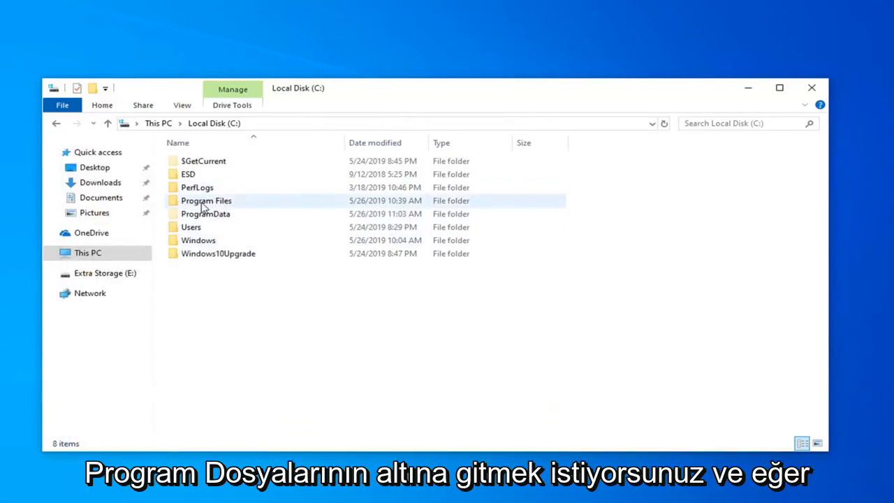
double_click(206, 200)
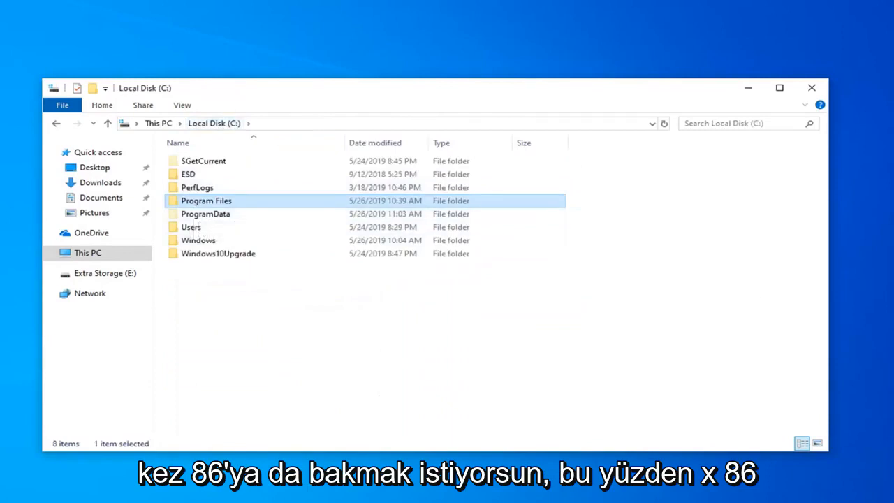
mouse_move(203, 202)
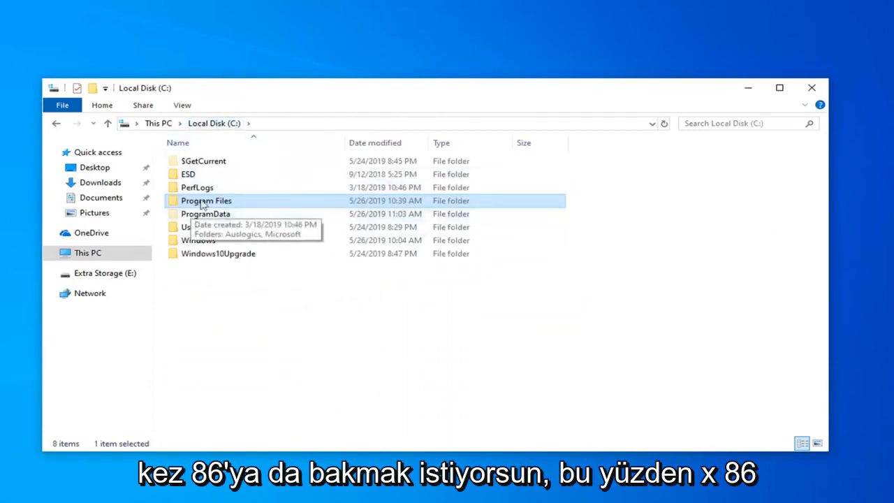
mouse_move(258, 213)
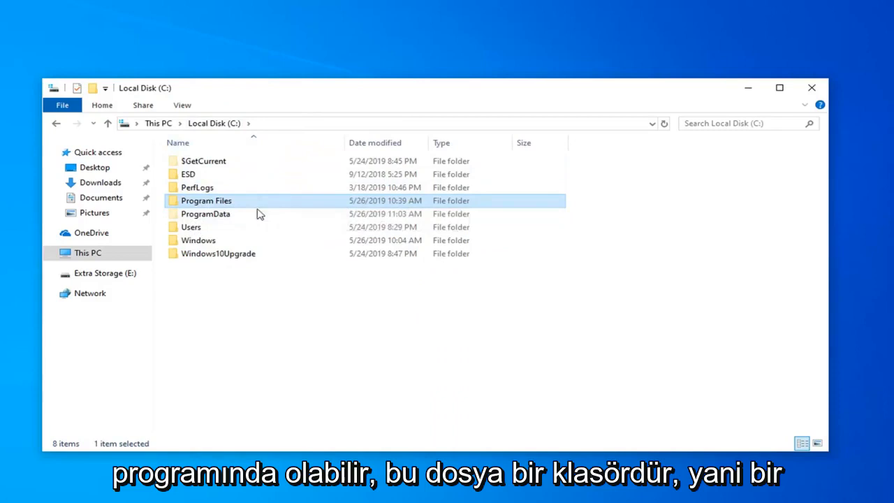
left_click(811, 87)
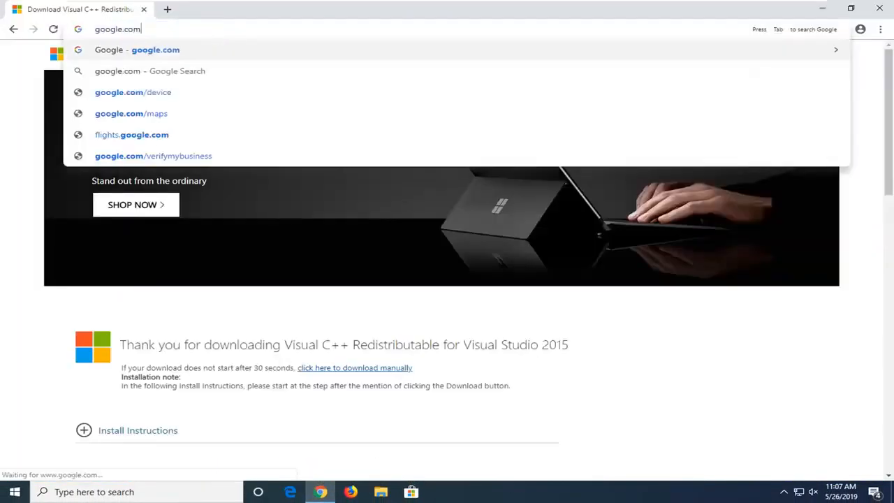
Go to google.com, search for steam, and open the 'Welcome to Steam' result
key("Return")
type("steam")
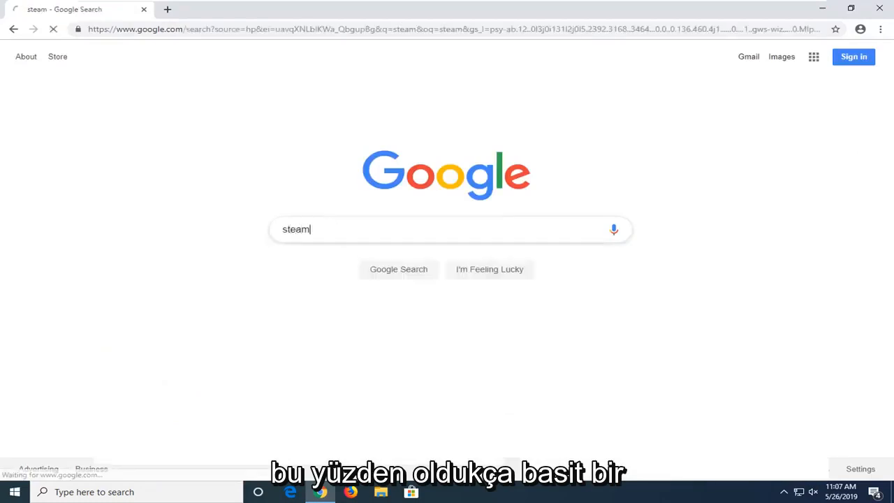
key("Return")
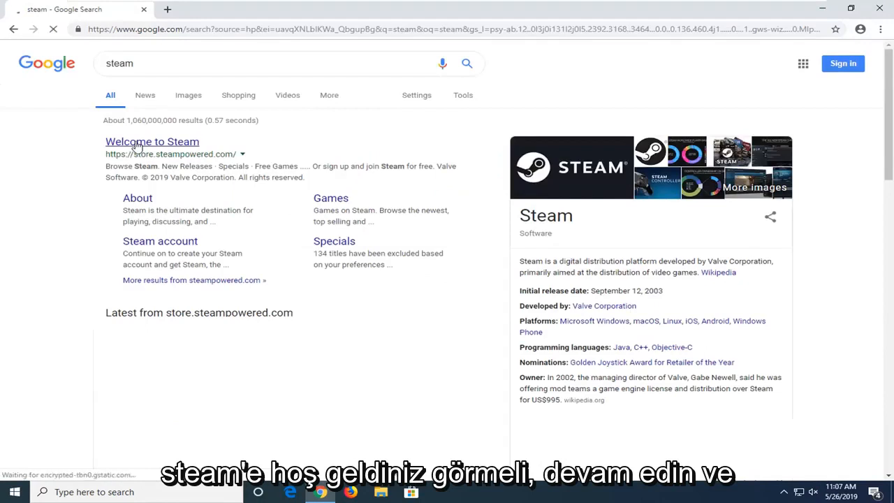
left_click(152, 141)
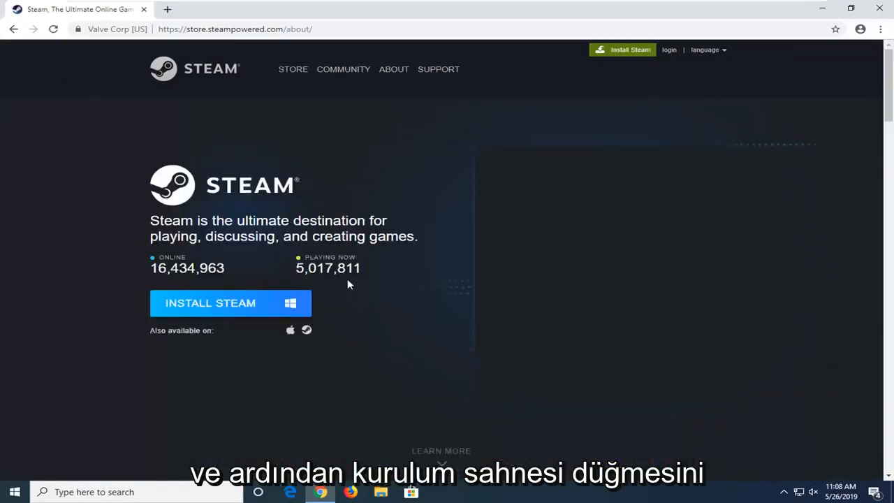
mouse_move(209, 302)
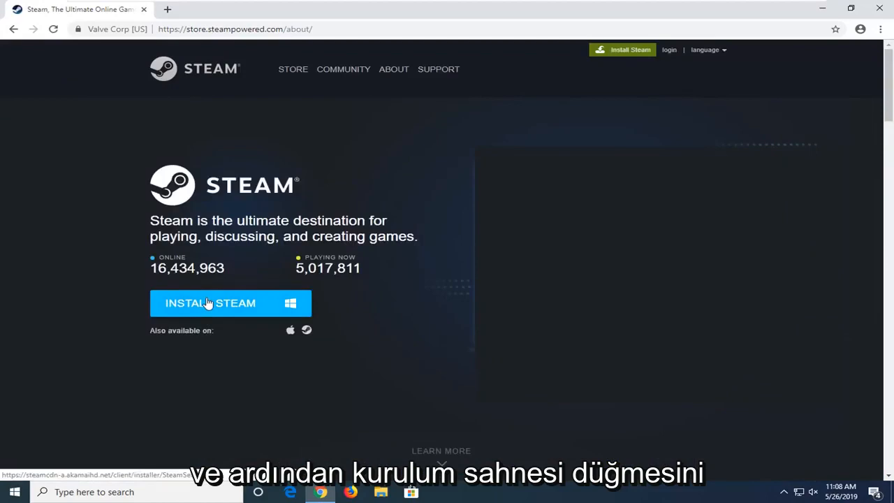
Download the Steam installer with INSTALL STEAM and approve its User Account Control prompt
left_click(210, 302)
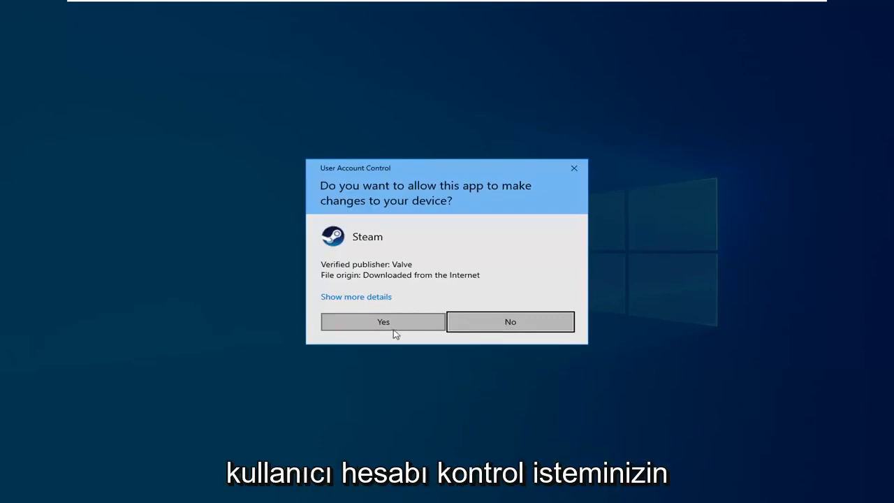
left_click(383, 321)
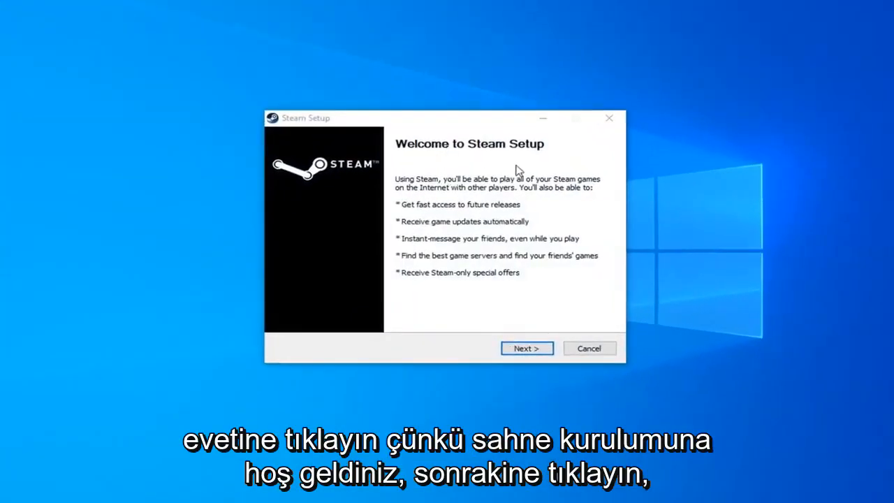
Install Steam in English to the default C:\Program Files\Steam folder
left_click(526, 348)
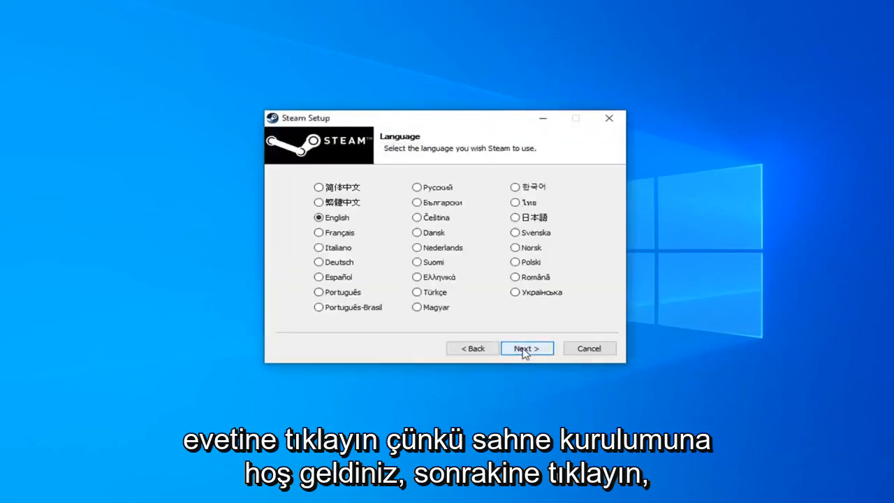
left_click(526, 348)
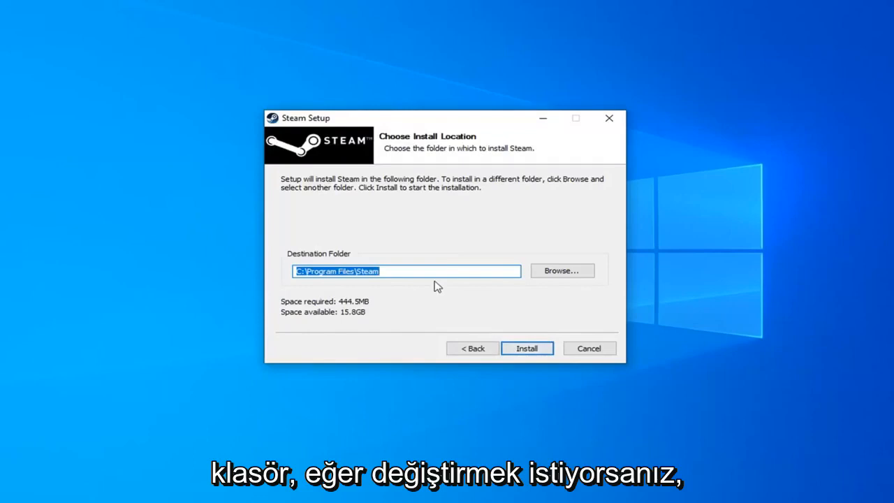
left_click(527, 348)
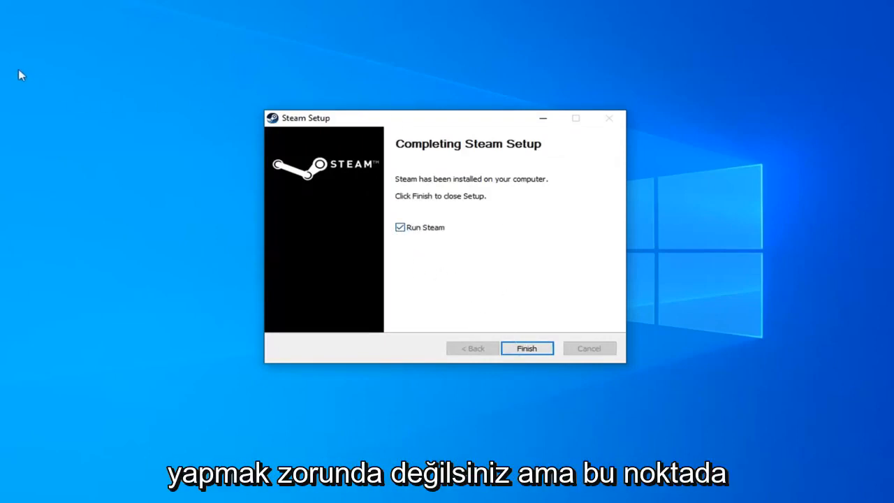
mouse_move(149, 123)
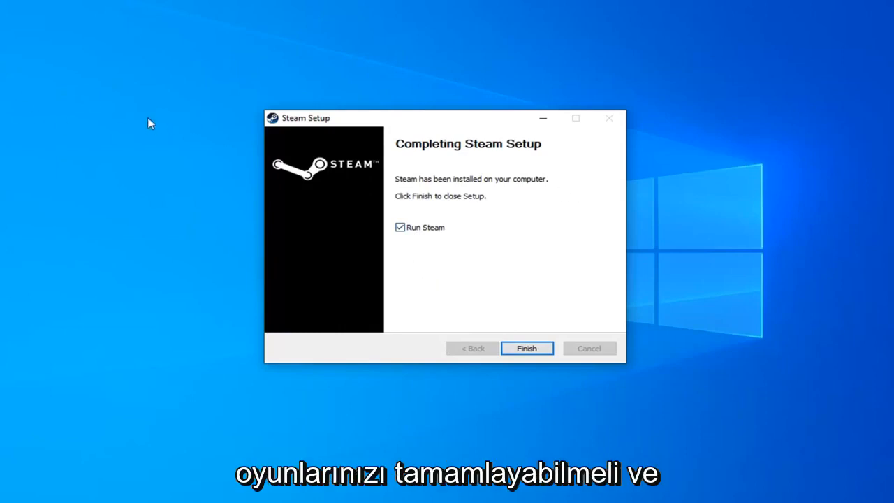
Uncheck 'Run Steam' and click Finish to close Steam Setup
left_click(400, 227)
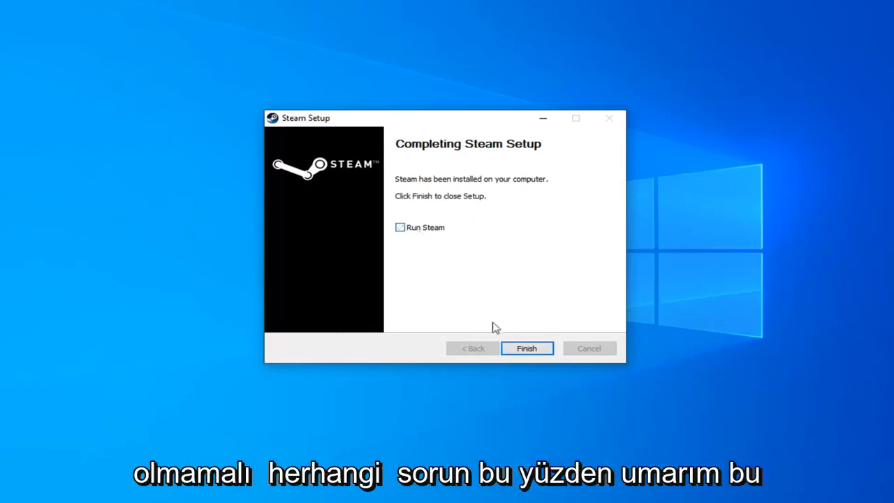
left_click(526, 348)
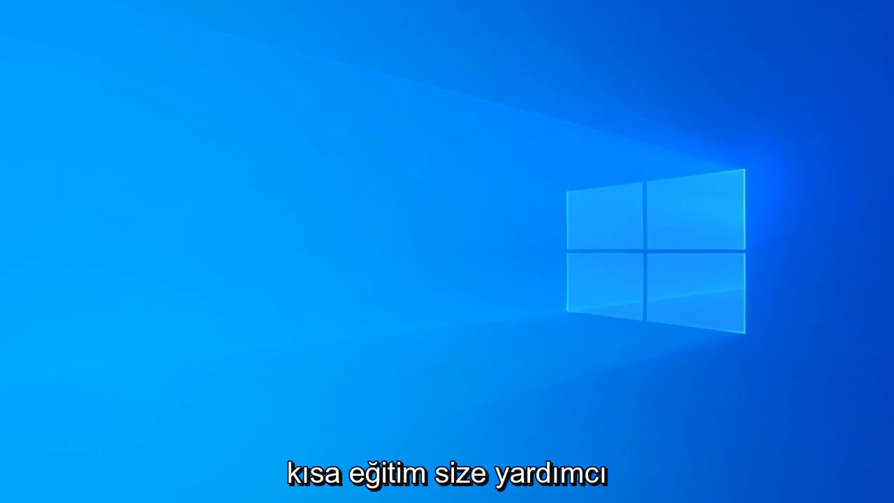